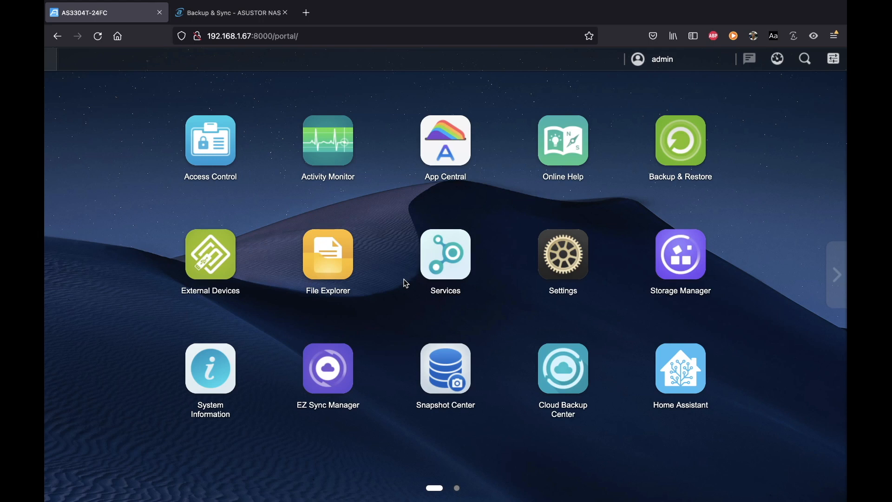
mouse_move(361, 332)
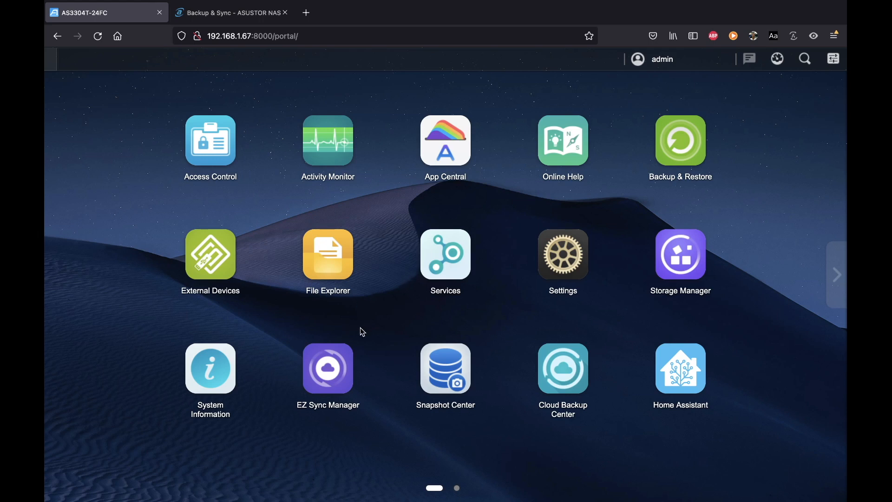
mouse_move(328, 367)
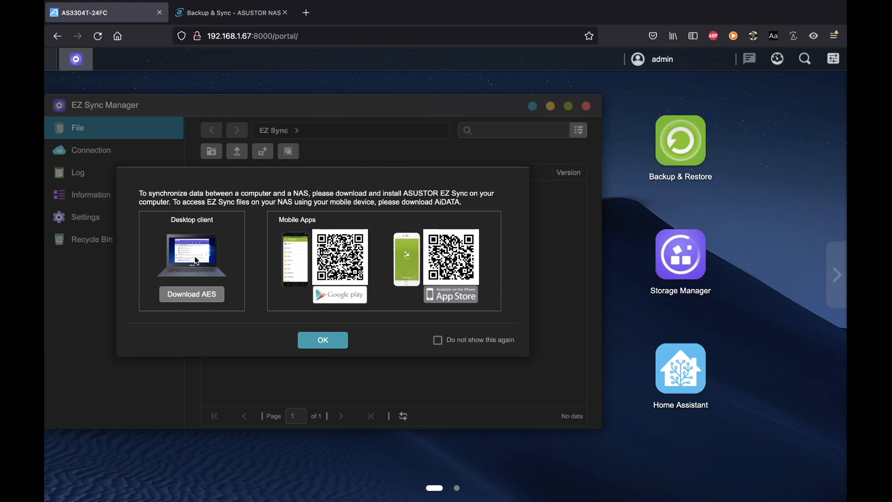
mouse_move(196, 286)
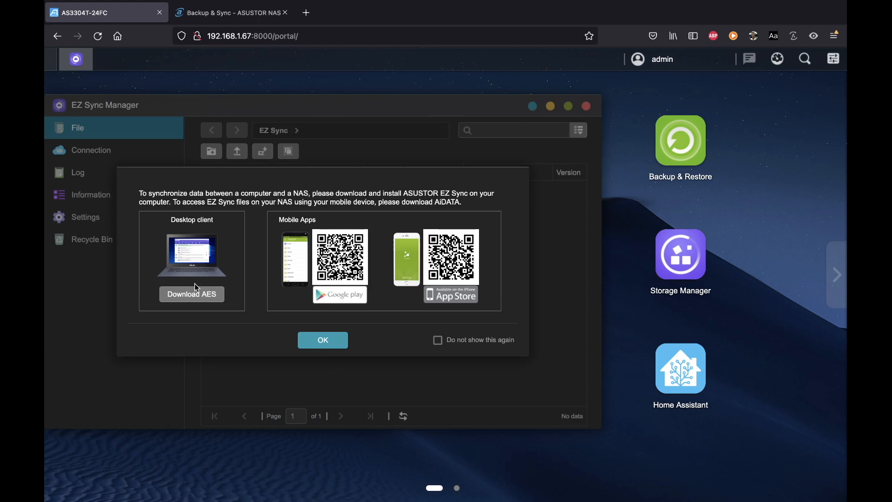
mouse_move(315, 244)
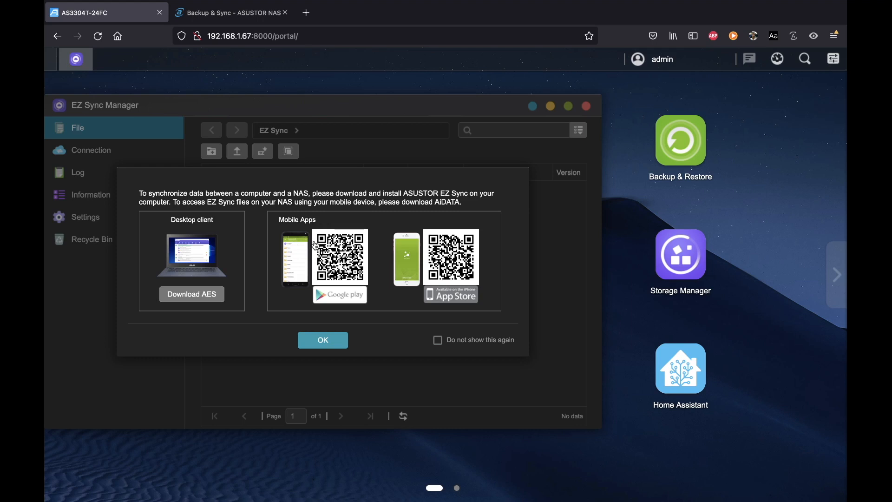